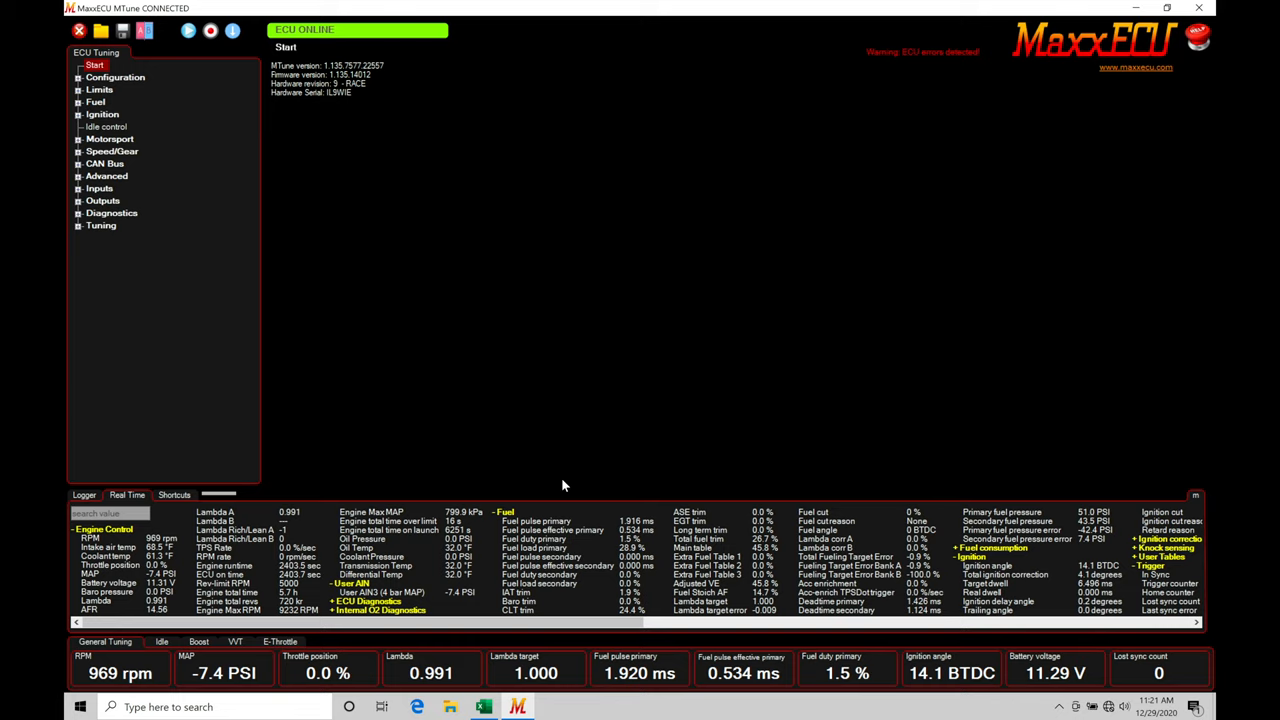
mouse_move(68, 139)
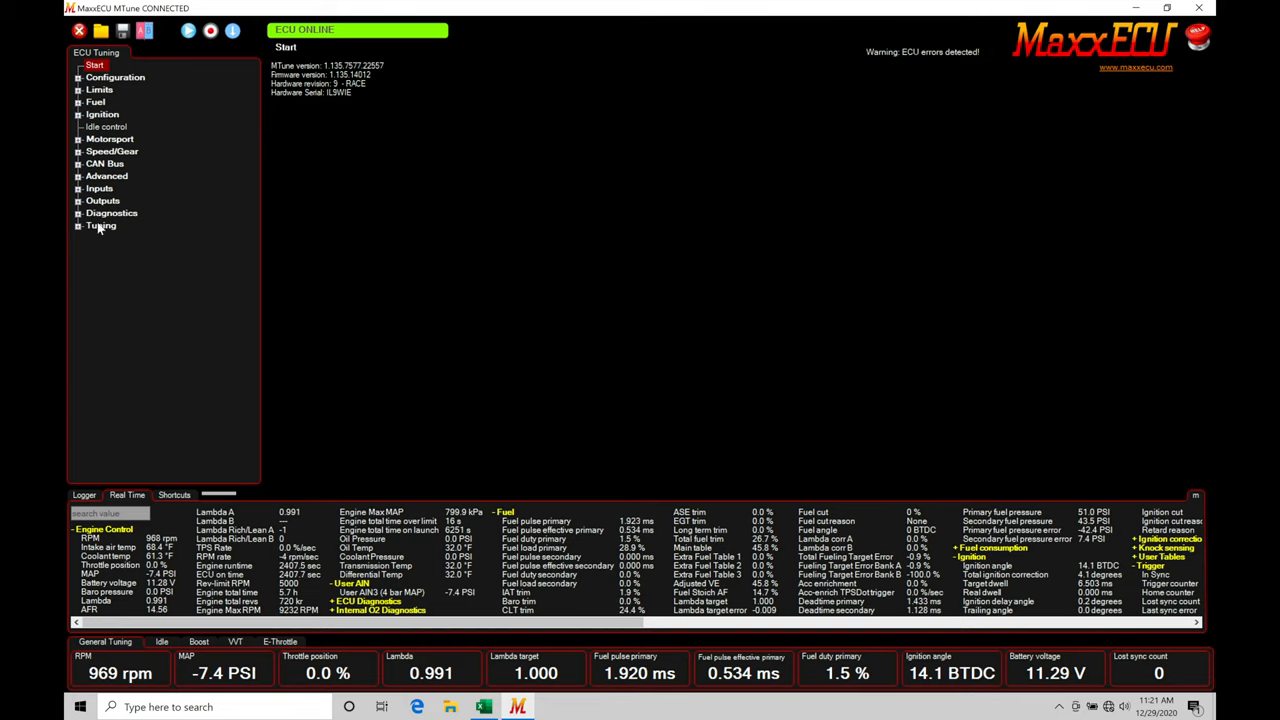
- Expand Tuning and open the VE fuel table, glancing at the lambda table first
click(100, 225)
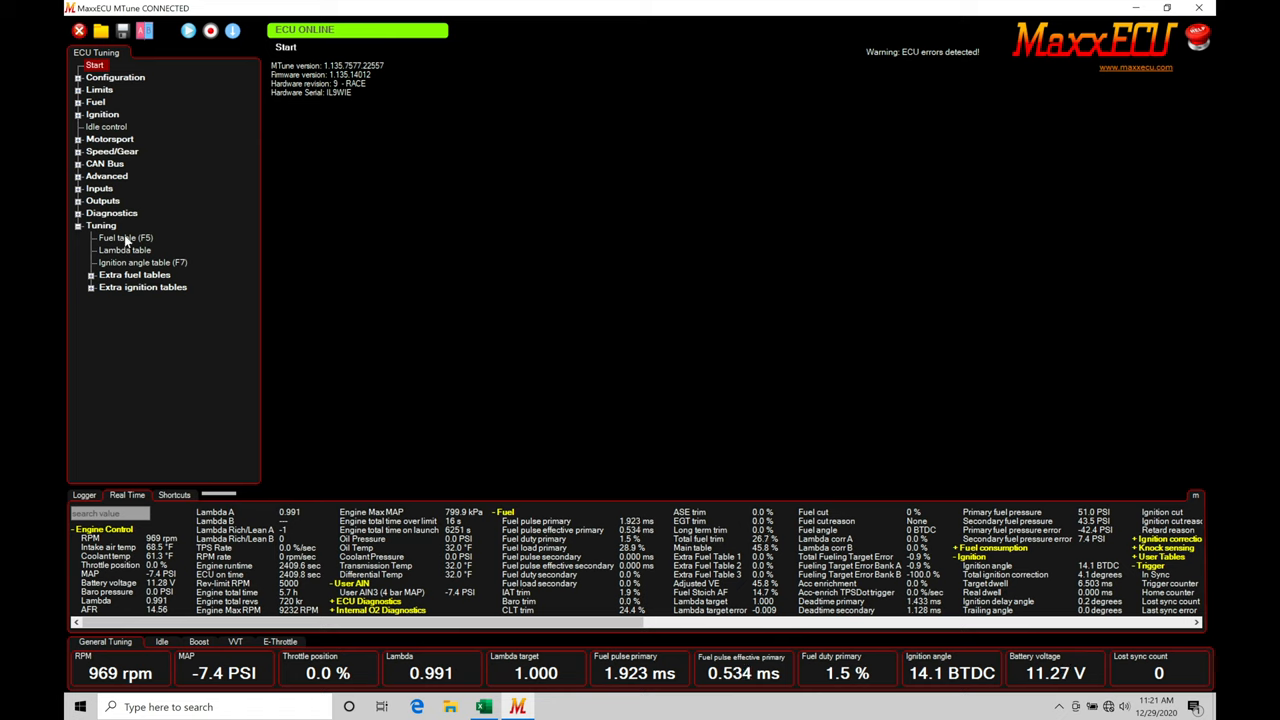
click(122, 238)
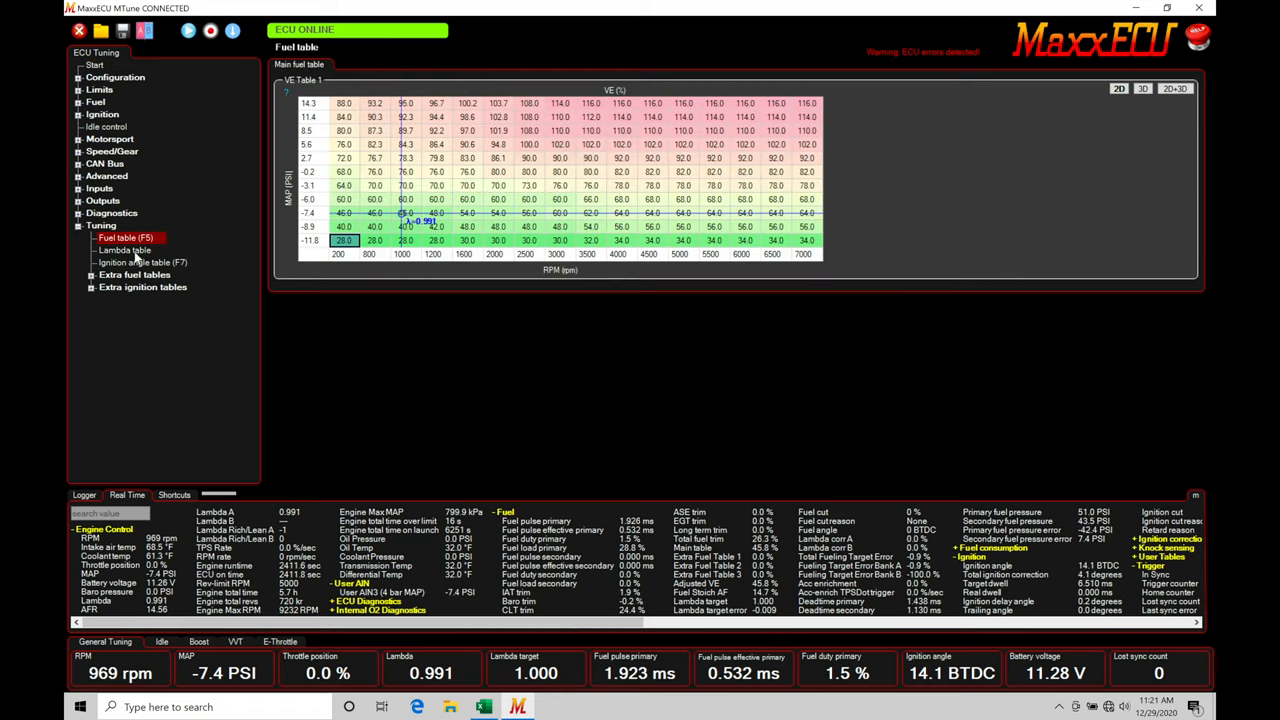
click(122, 249)
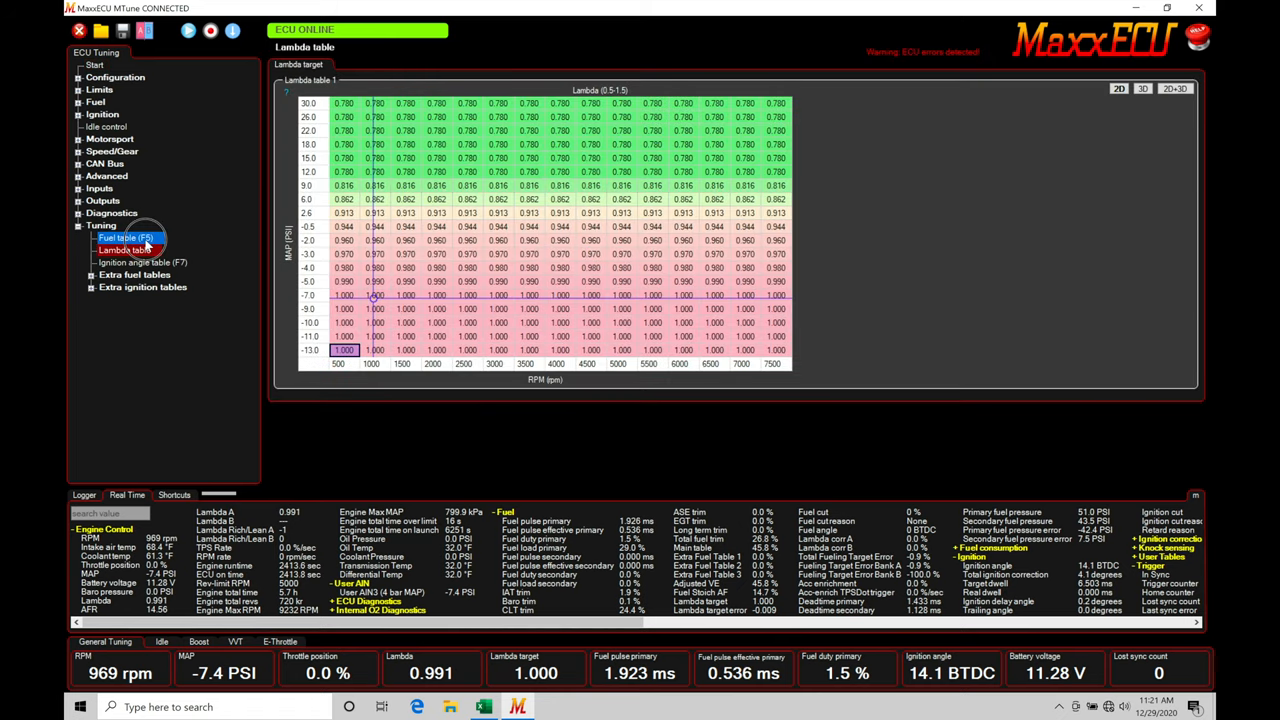
click(122, 237)
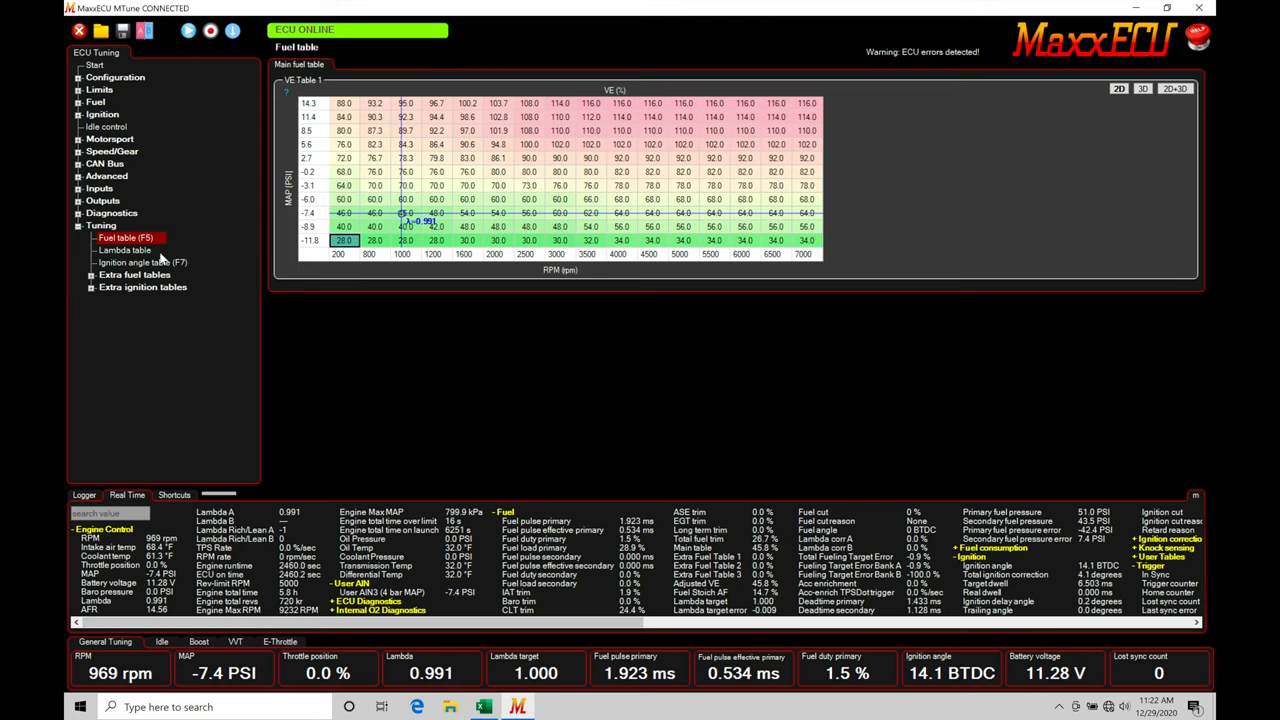
- Open the lambda target table from the Tuning tree
click(124, 249)
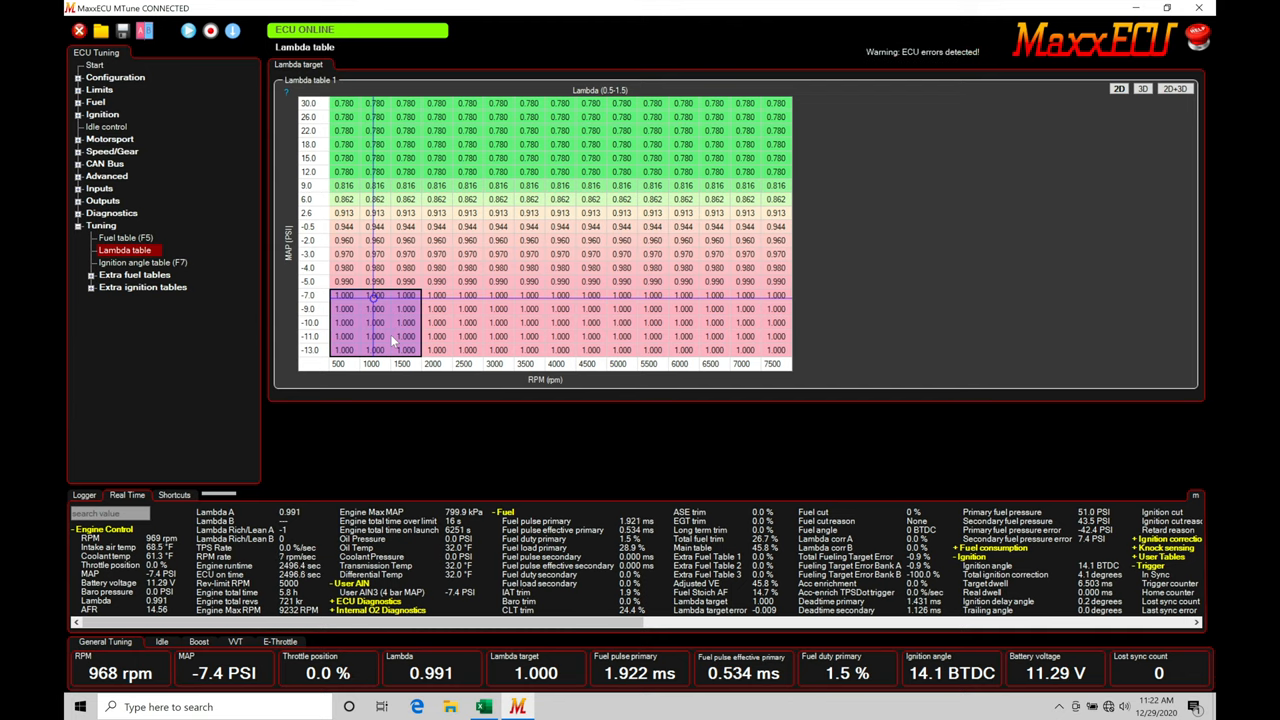
- Reopen the main VE fuel table (F5) from the Tuning tree
click(124, 237)
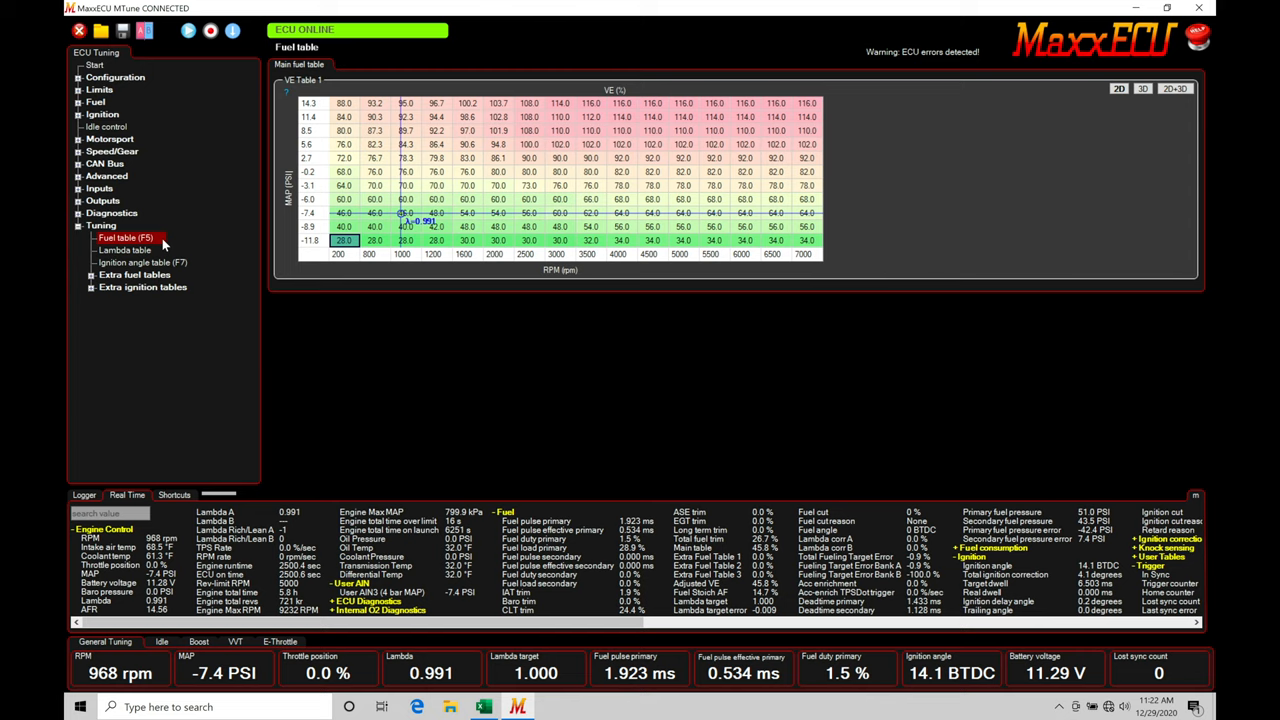
mouse_move(447, 228)
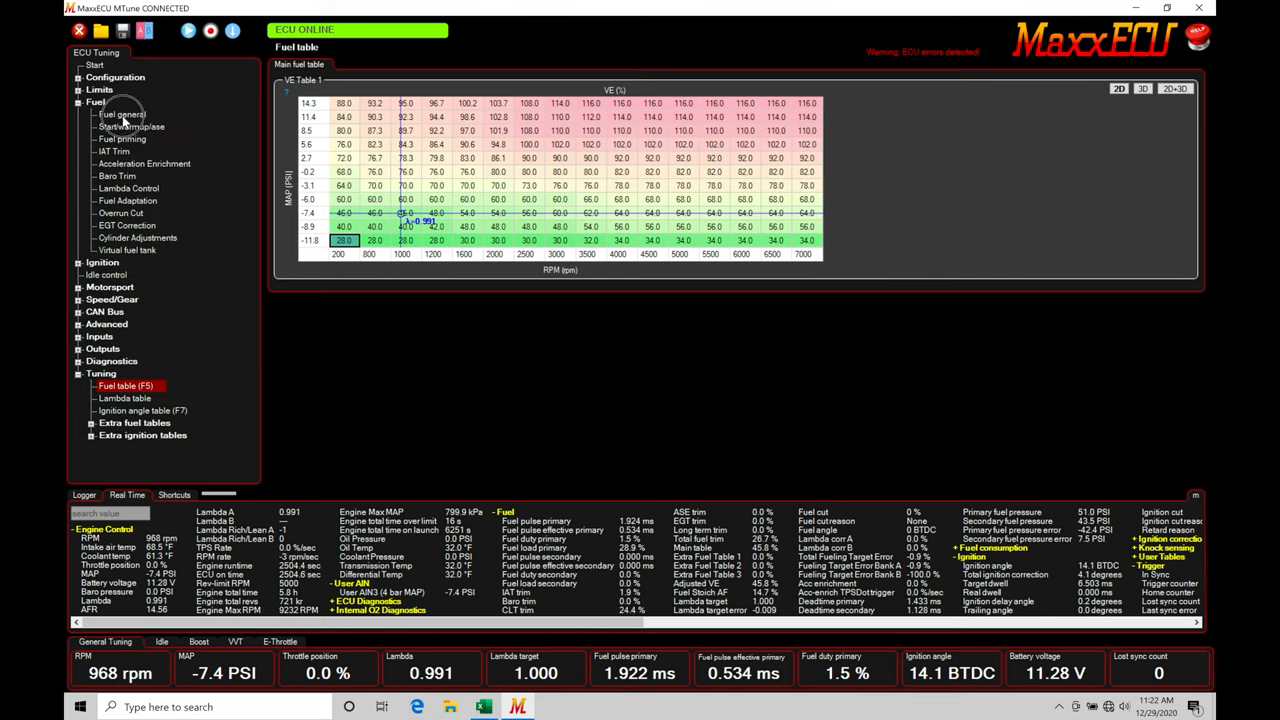
click(121, 114)
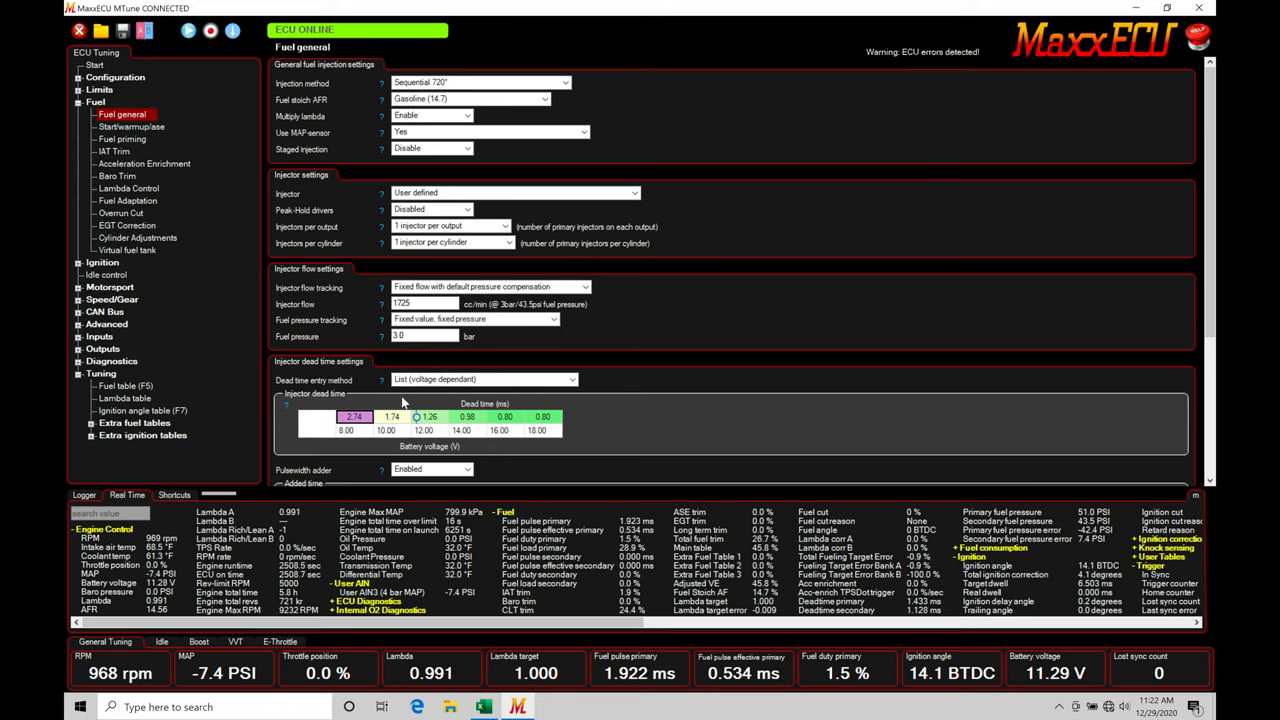
mouse_move(569, 429)
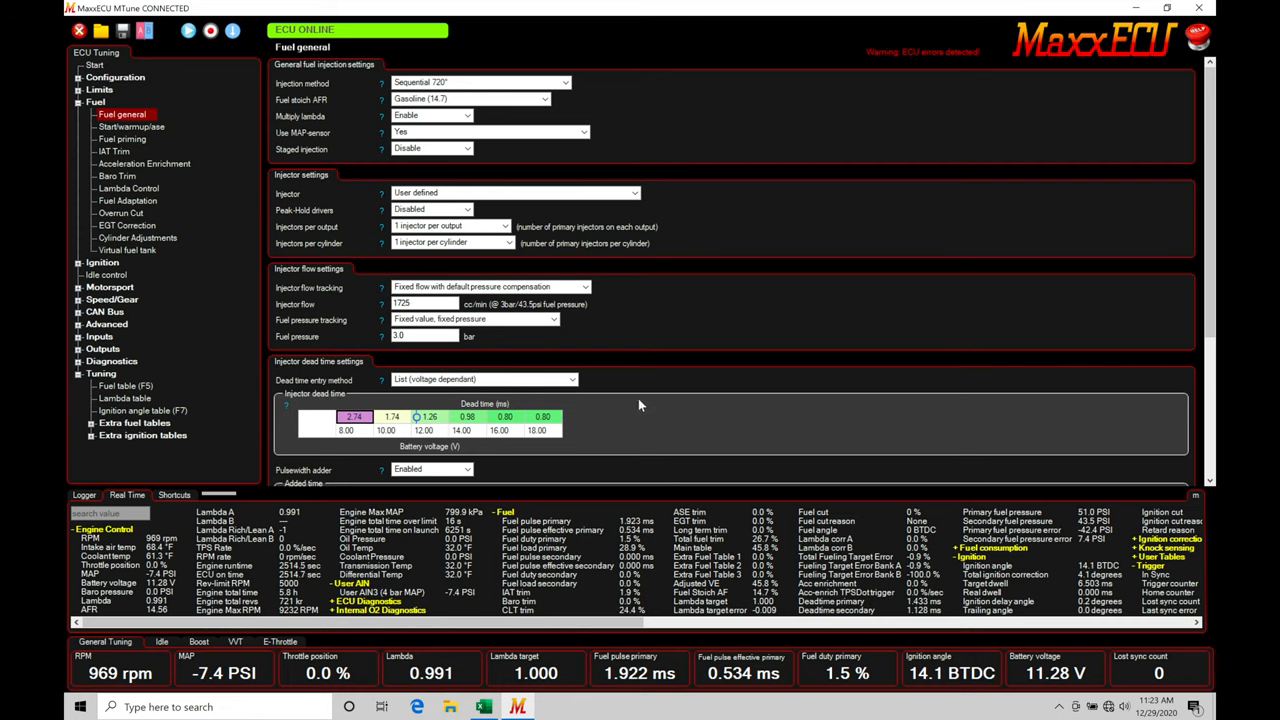
click(435, 304)
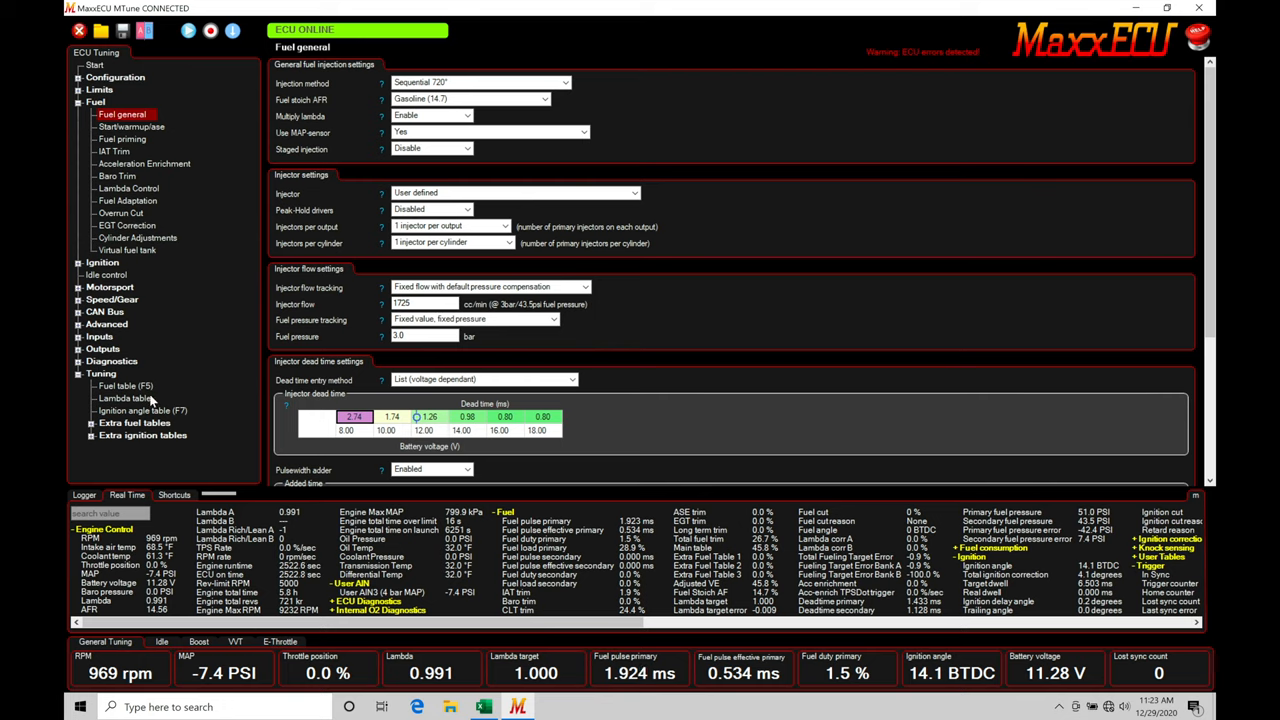
click(125, 386)
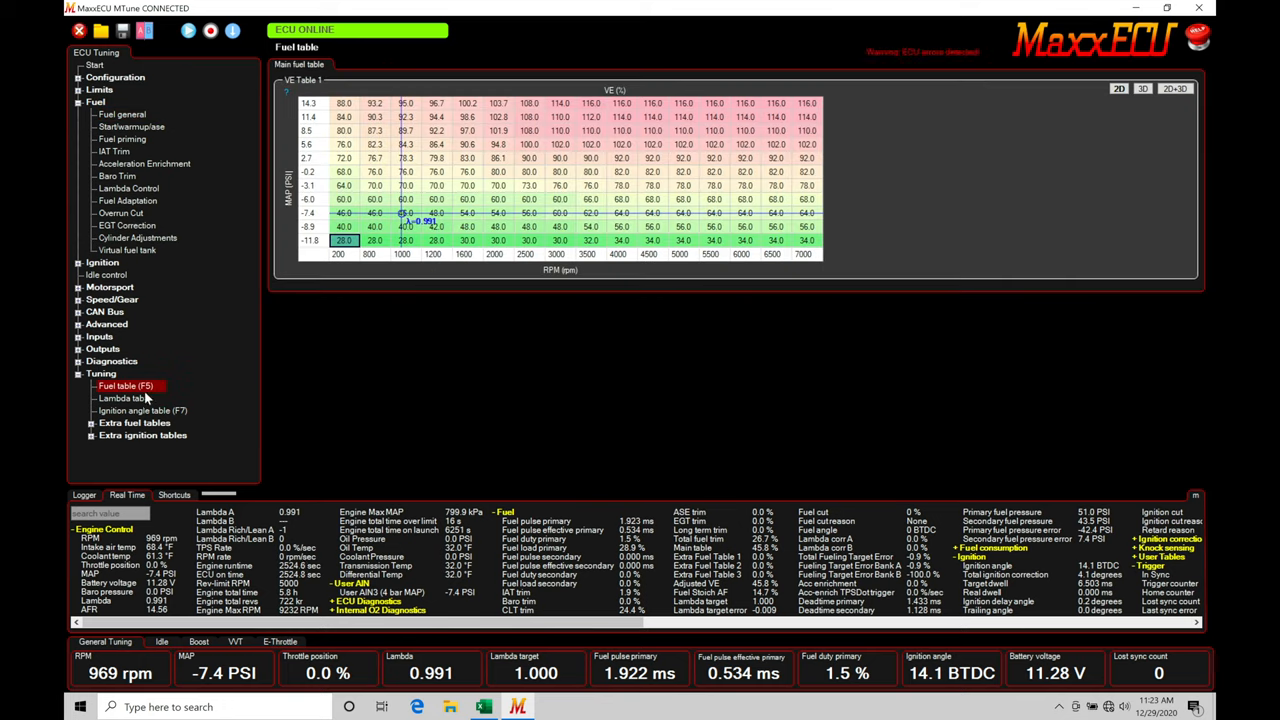
- Pass through the lambda table, then open Fuel general under Fuel
click(124, 398)
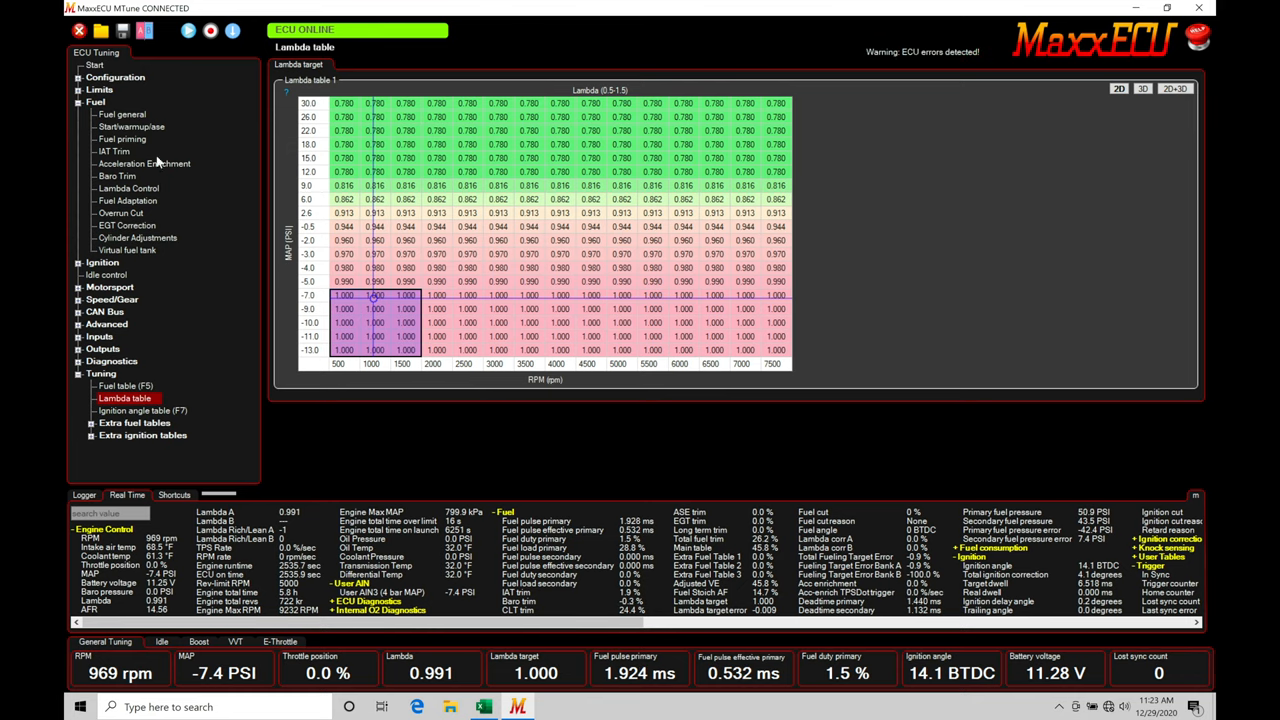
click(122, 114)
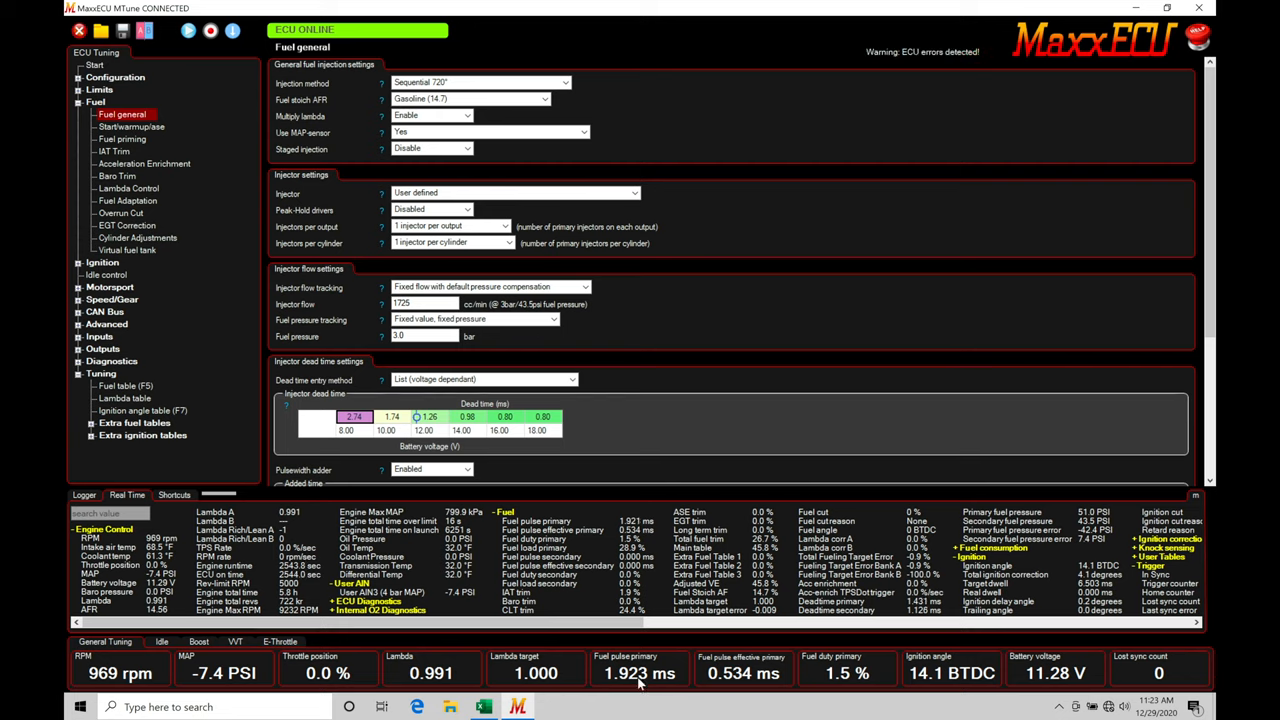
mouse_move(527, 346)
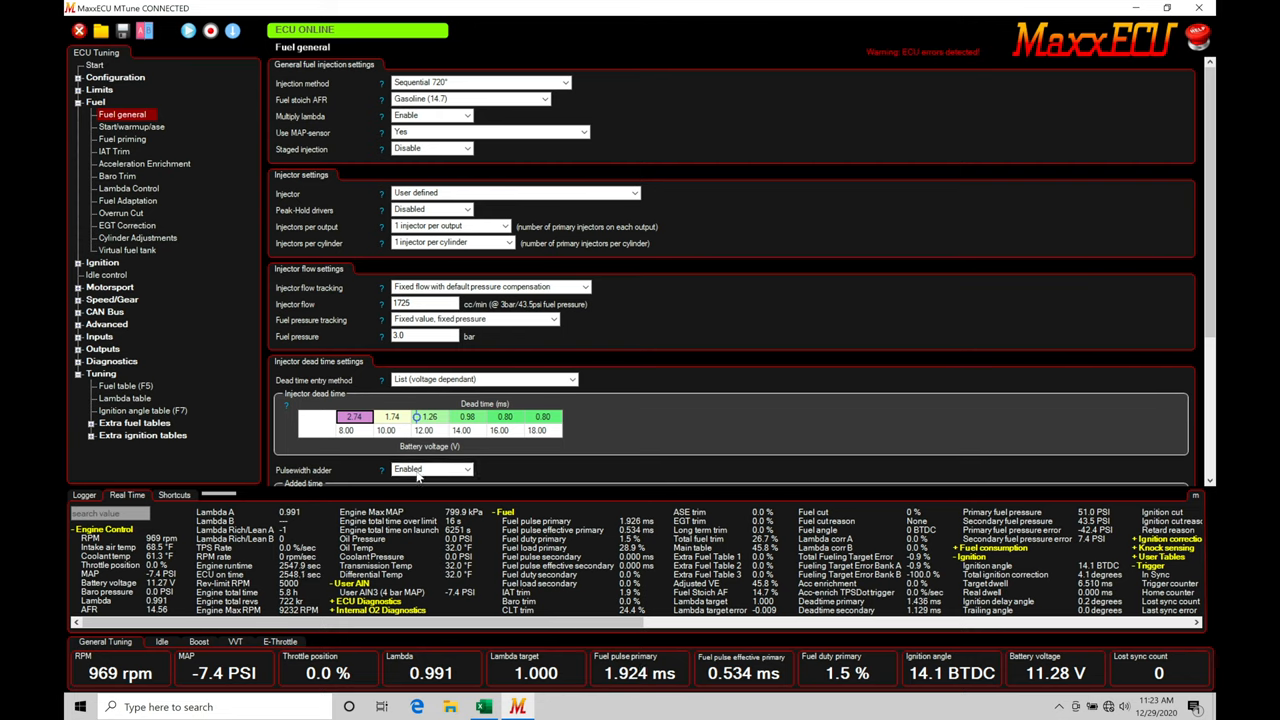
mouse_move(585, 475)
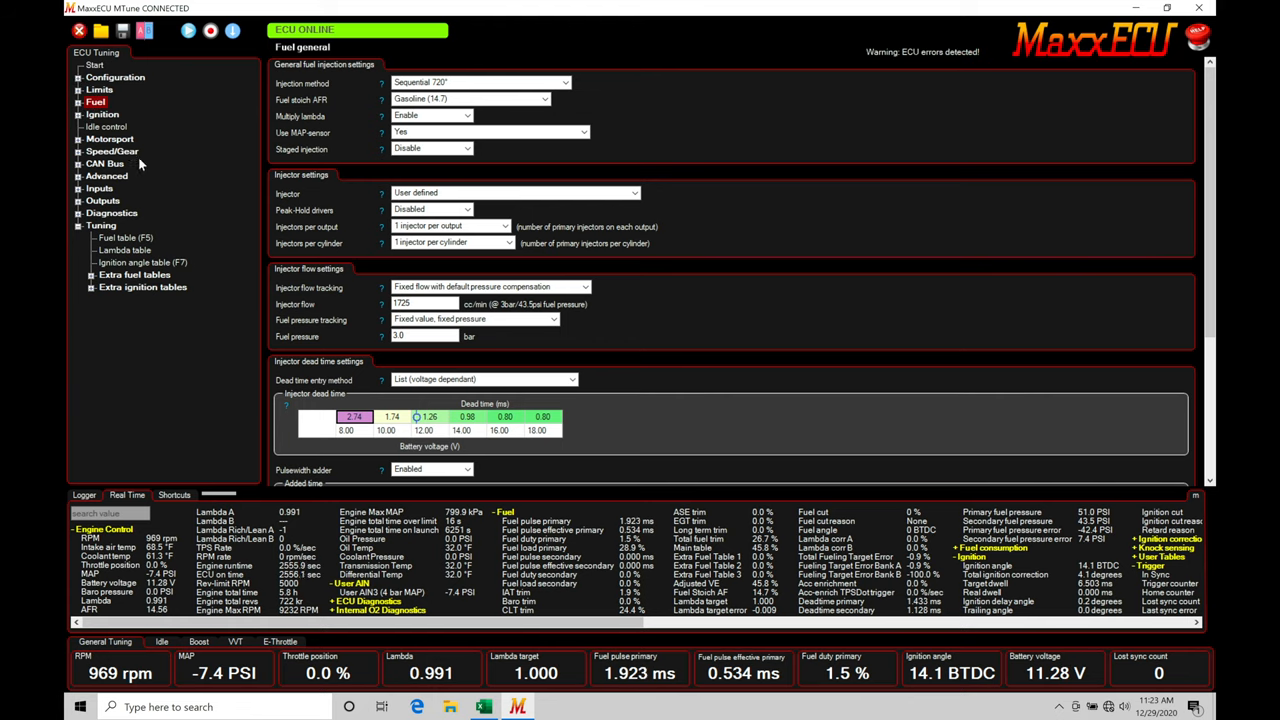
- Open the lambda target table showing 0.97–1.000 low-boost targets
click(124, 249)
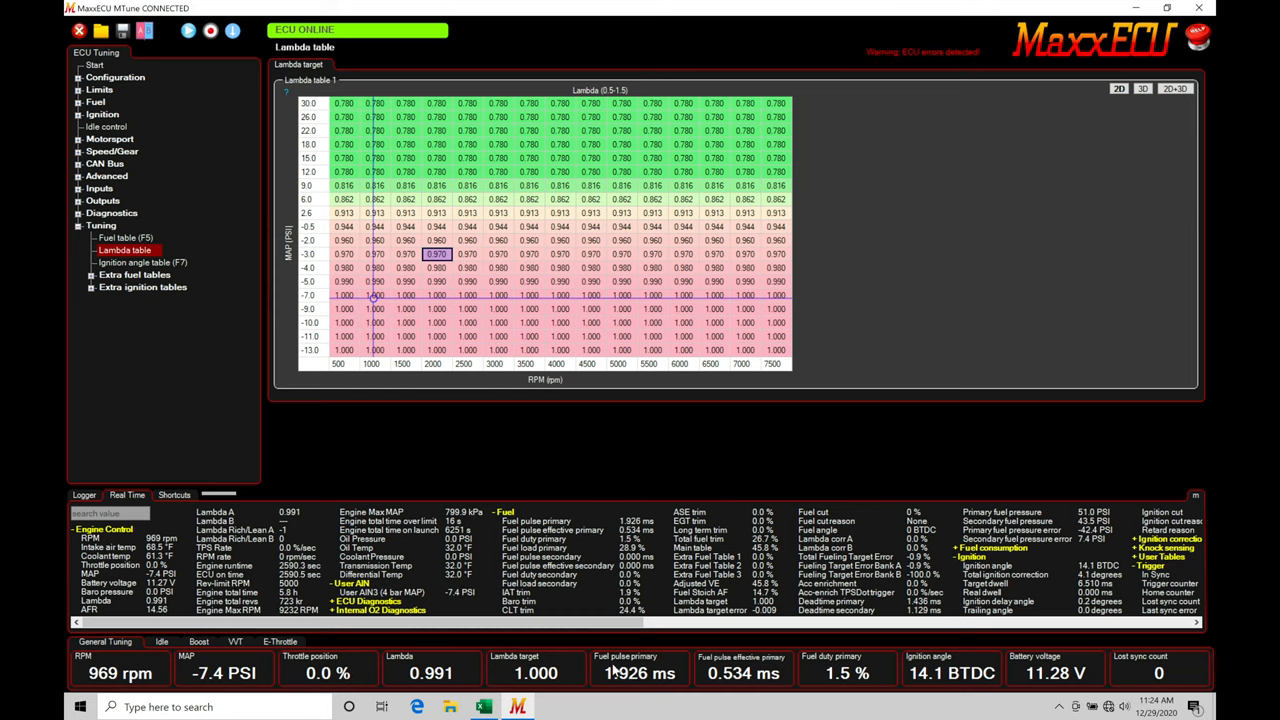
mouse_move(630, 685)
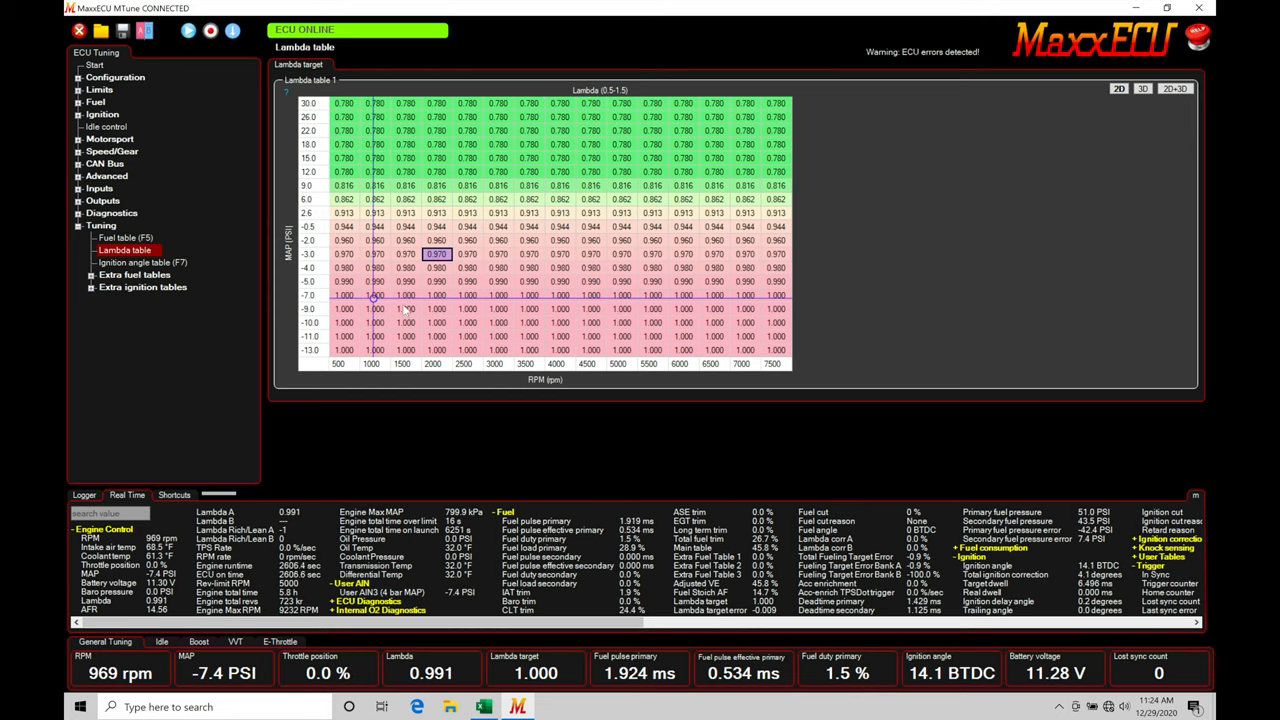
mouse_move(727, 471)
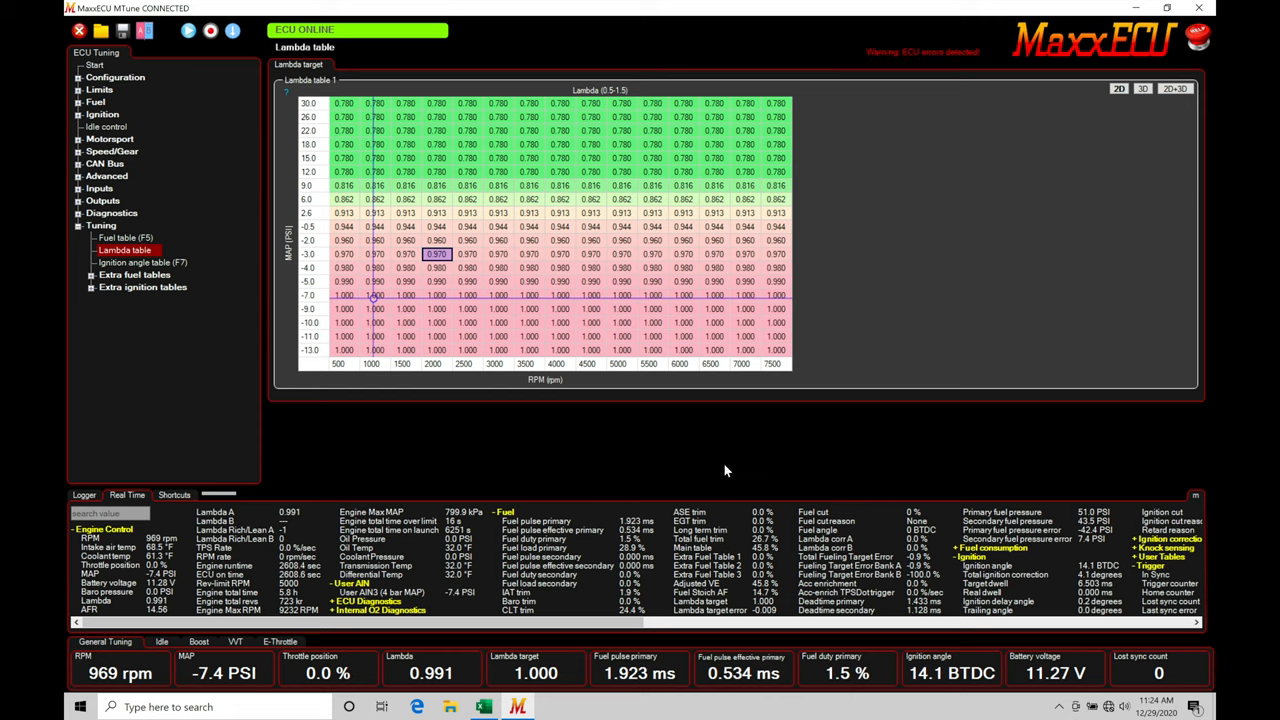